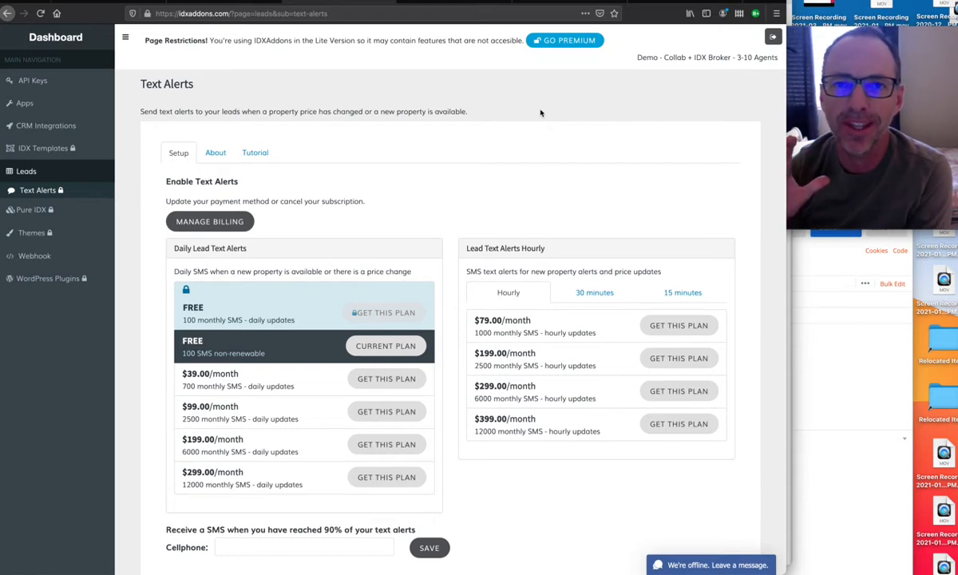
mouse_move(501, 149)
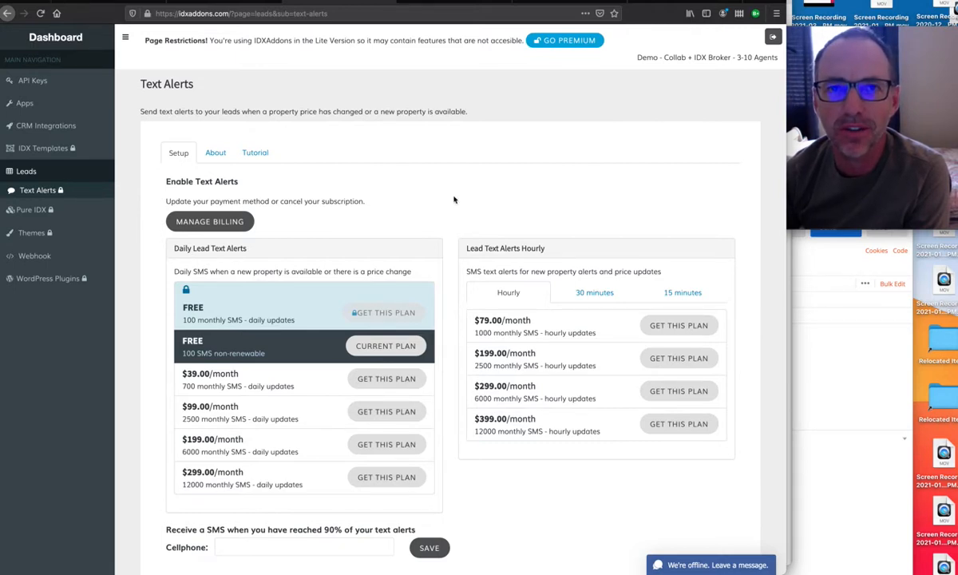
- Go to the Text Alerts setup page from the Leads section of the sidebar
scroll(down, 3)
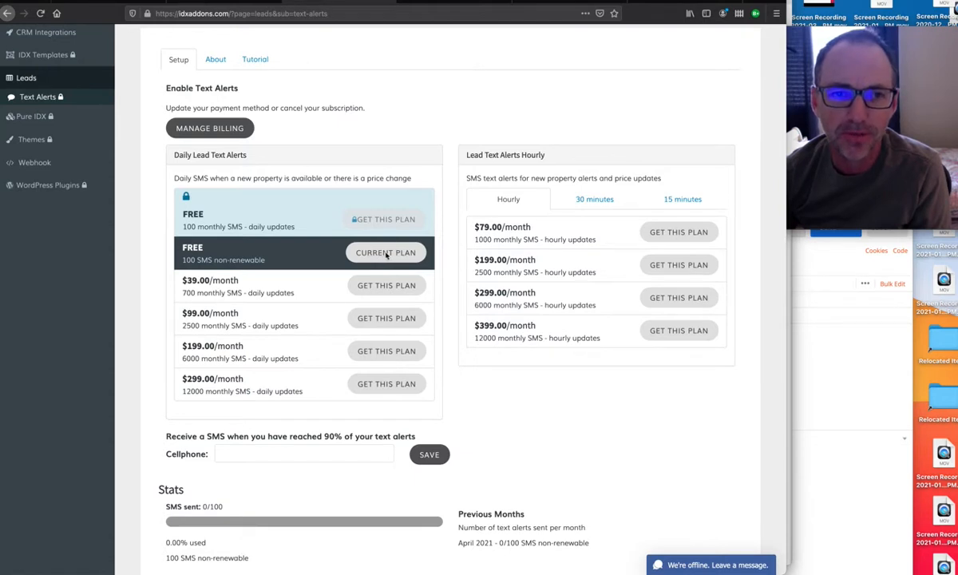
click(26, 78)
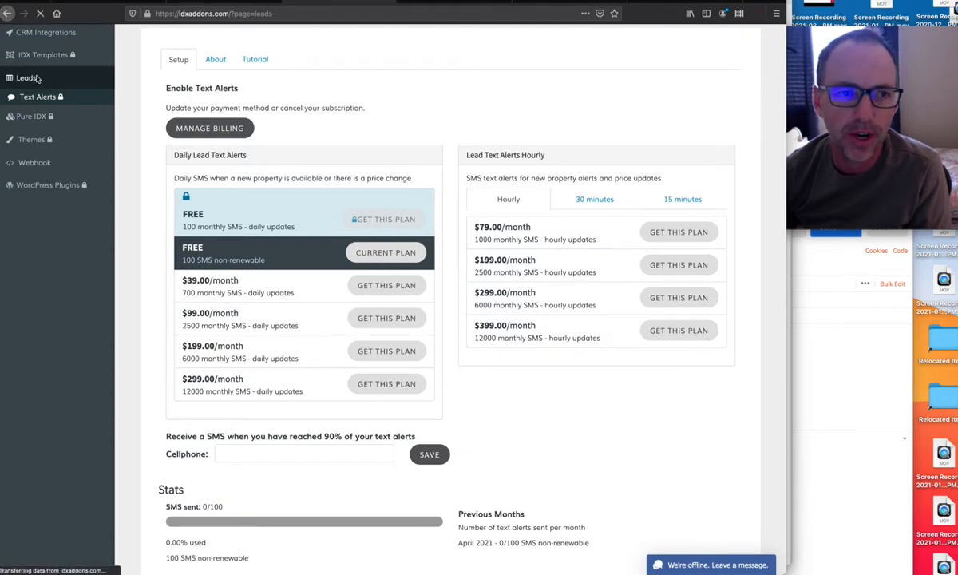
click(26, 78)
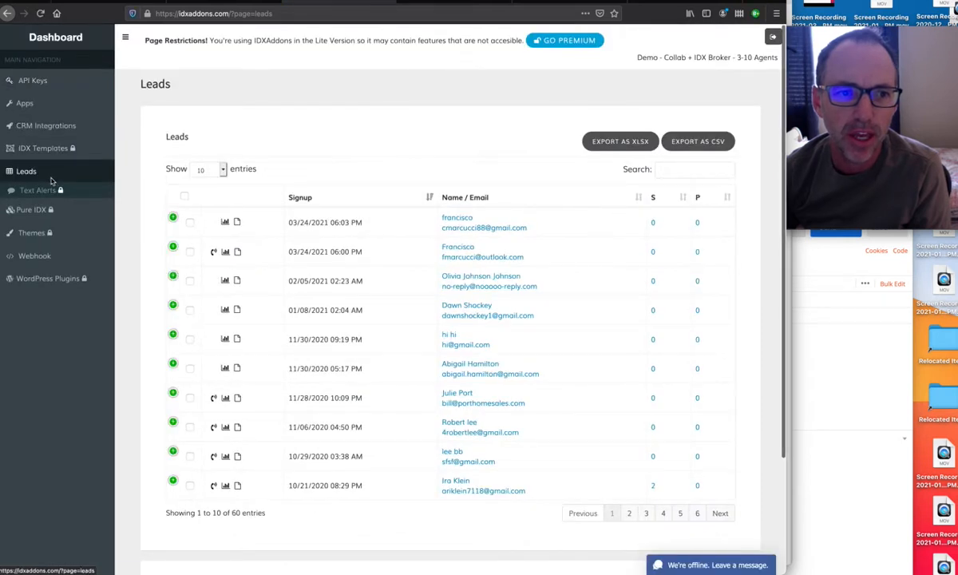
click(36, 190)
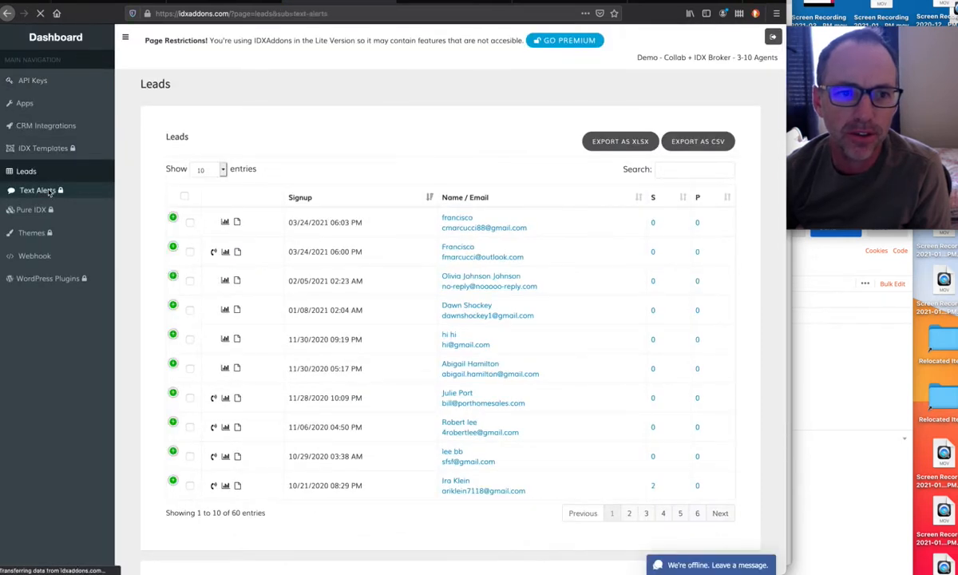
click(37, 190)
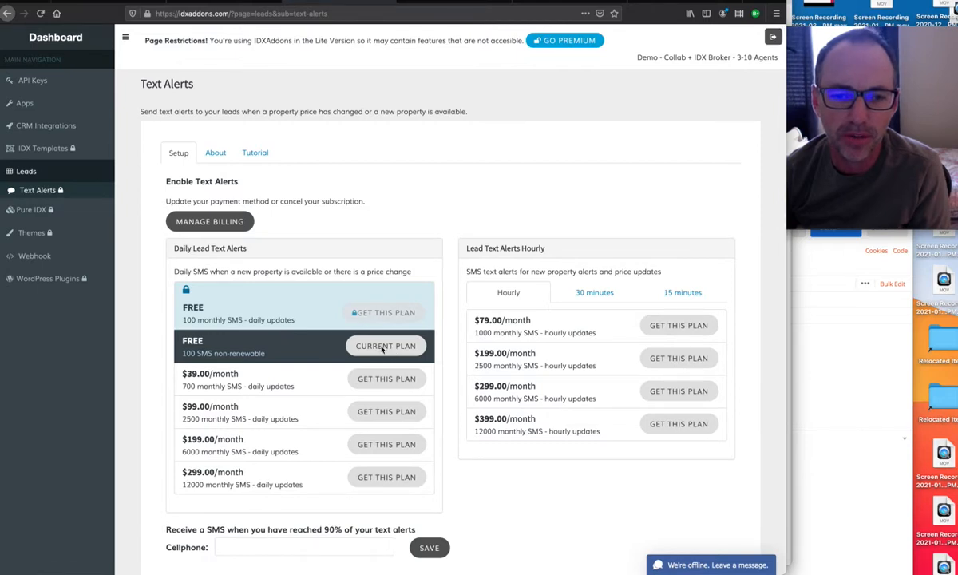
scroll(down, 3)
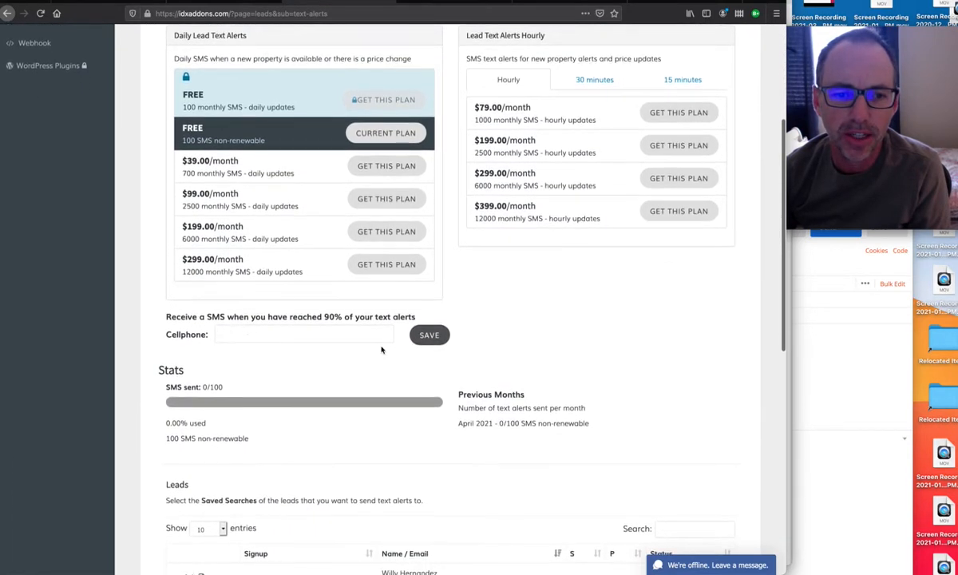
scroll(down, 3)
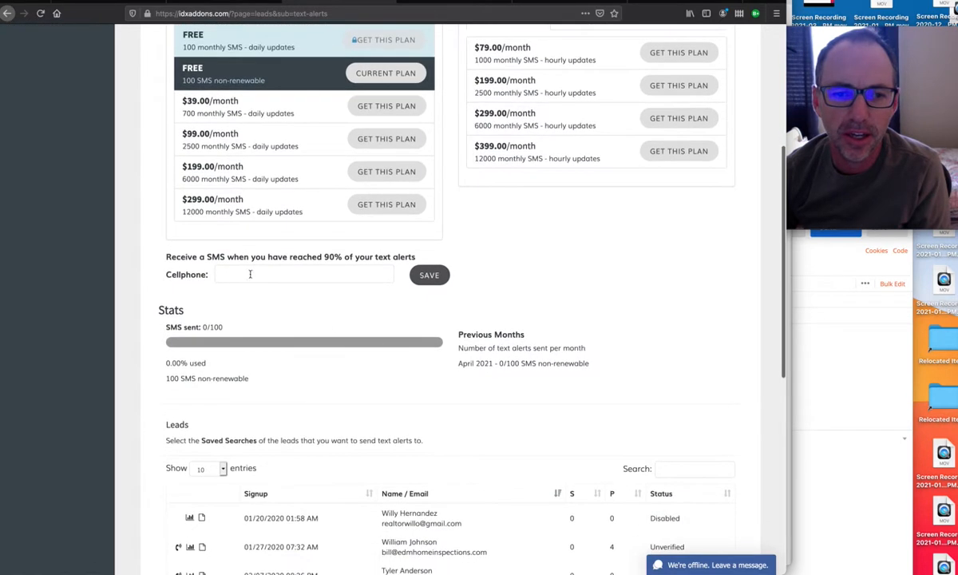
click(304, 275)
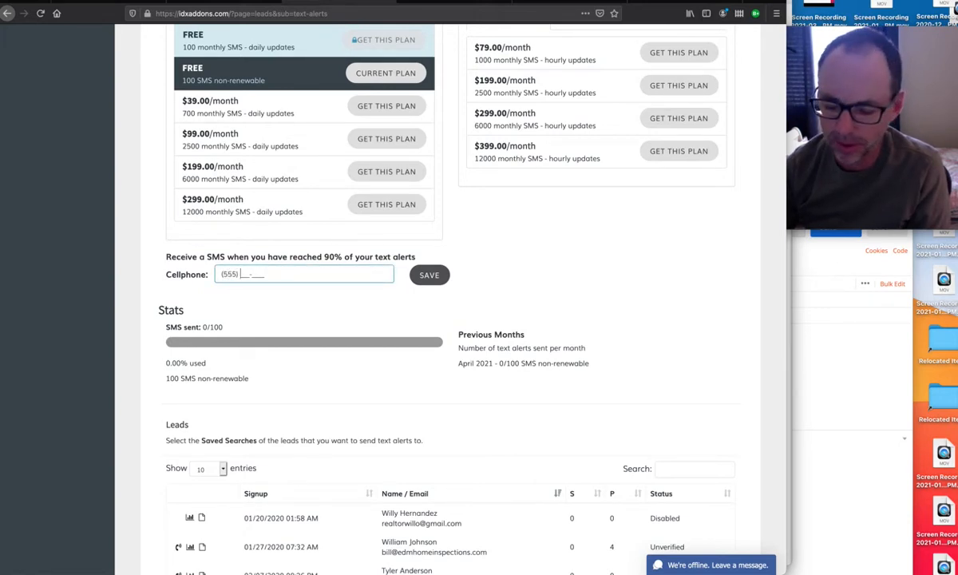
text(12344)
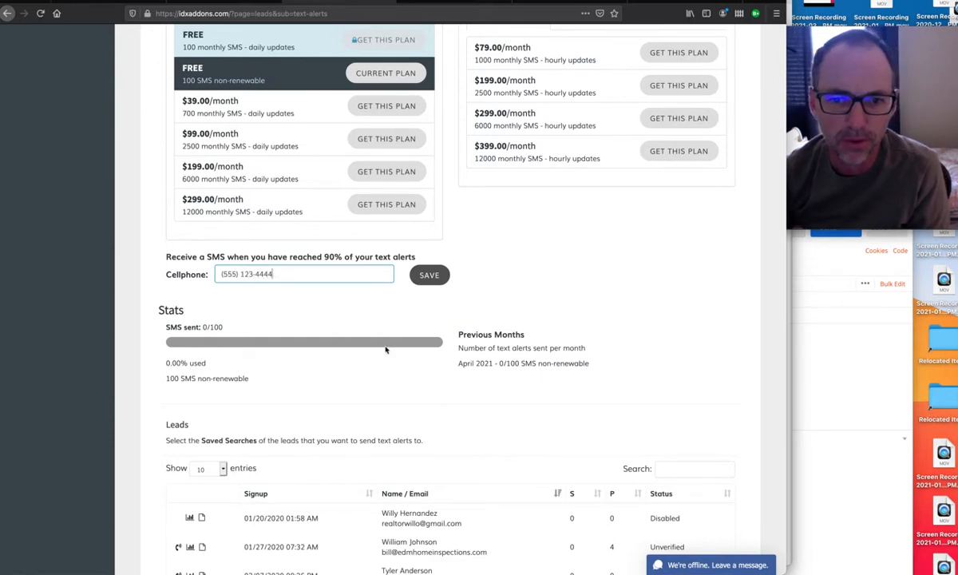
scroll(down, 3)
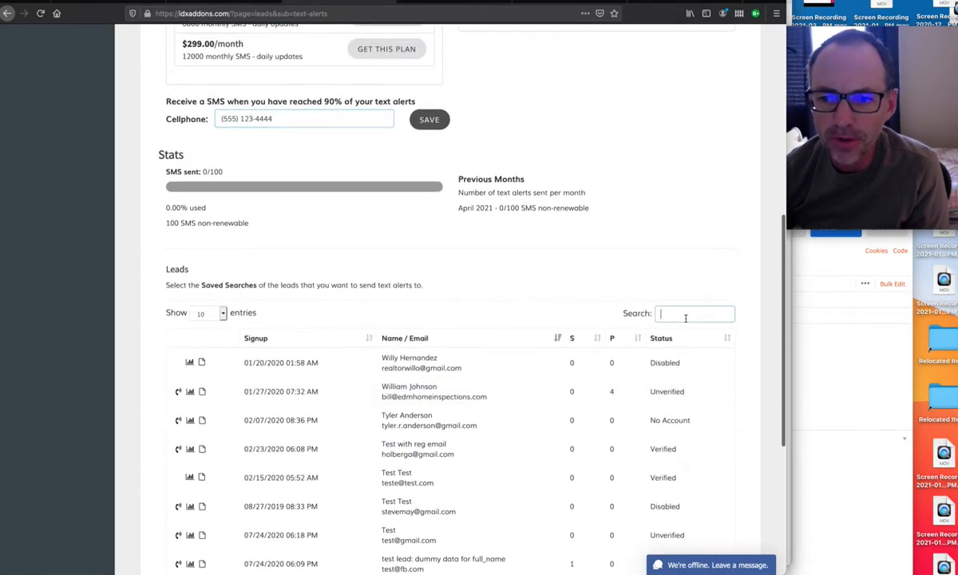
- Sort the leads table by signup date, newest first, and filter it by 'ta' to five leads
click(693, 313)
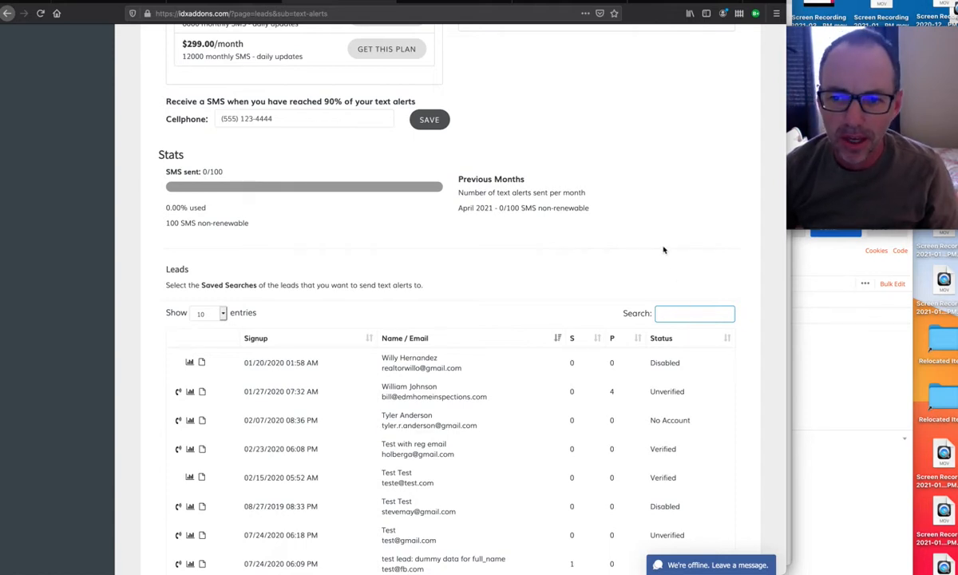
click(694, 312)
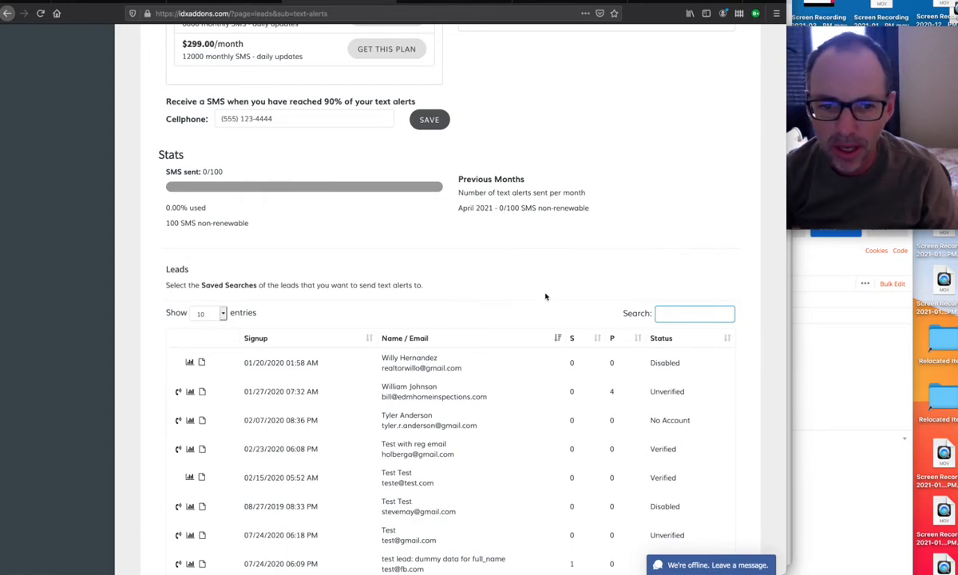
scroll(down, 3)
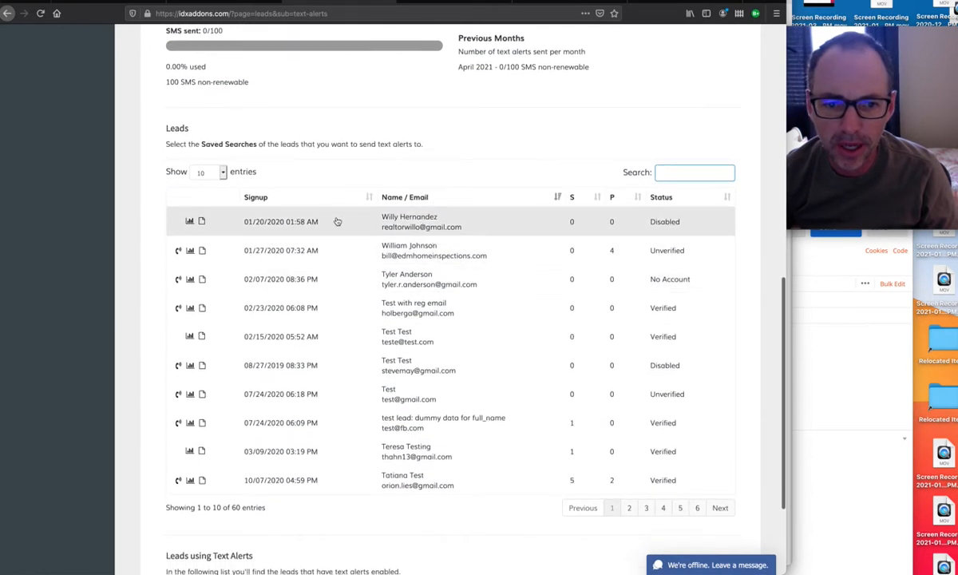
click(369, 196)
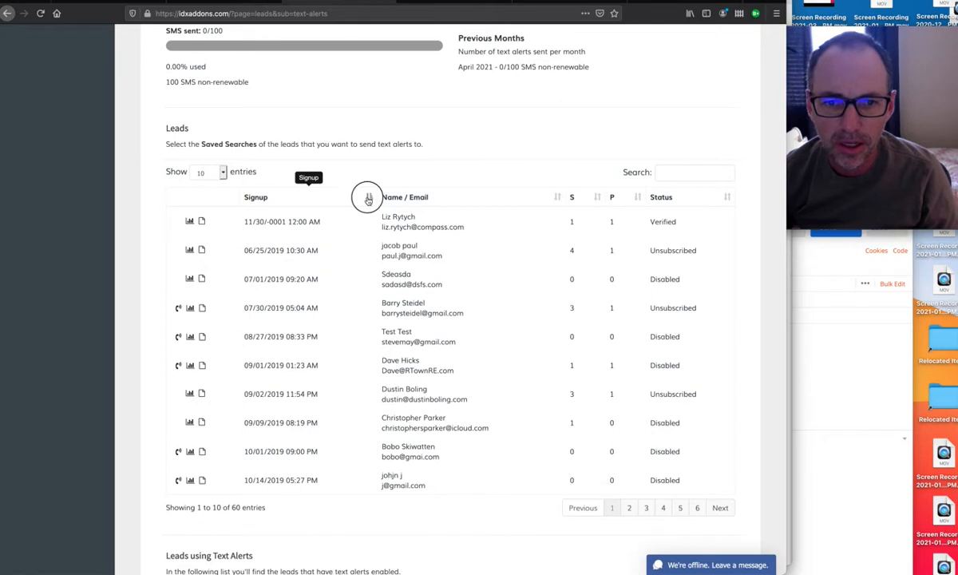
click(367, 197)
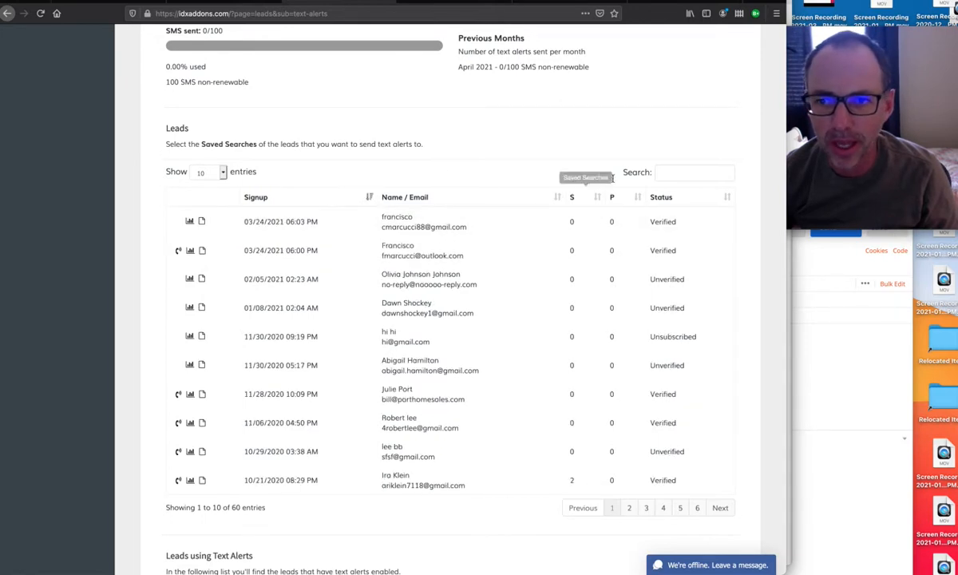
text(ta)
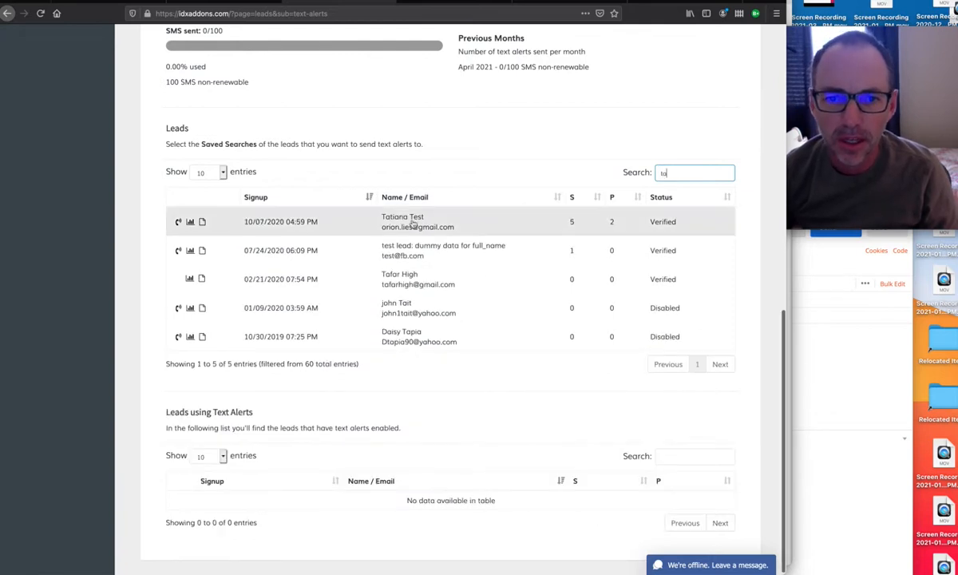
mouse_move(589, 208)
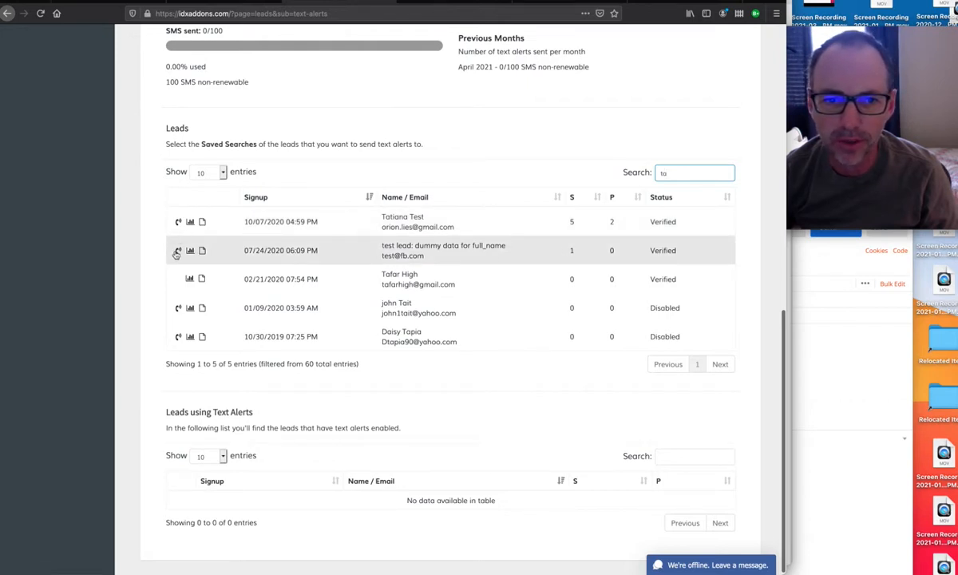
mouse_move(520, 220)
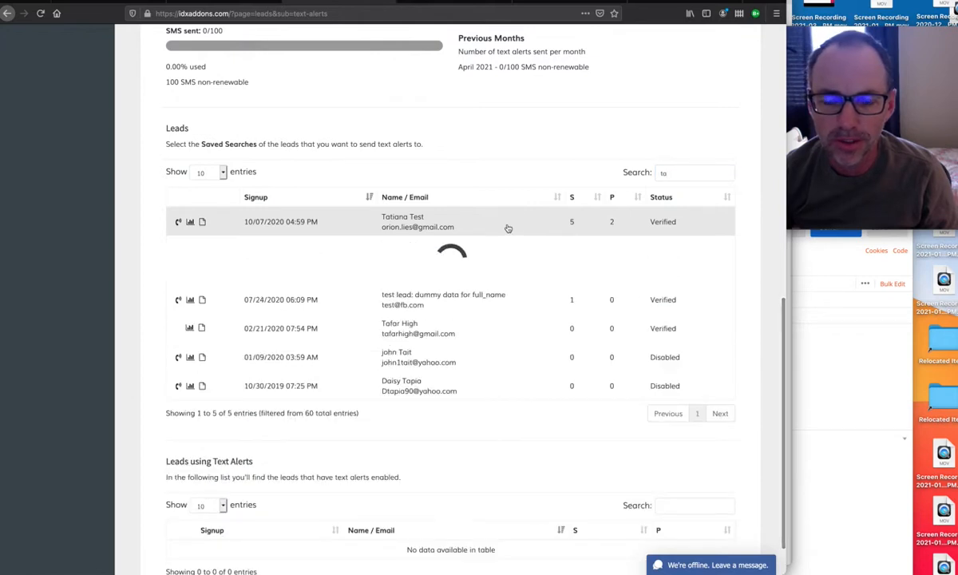
- Expand Tatiana Test's saved searches and tick Text Alerts for ZipCode 97837 and Oregon City
click(179, 221)
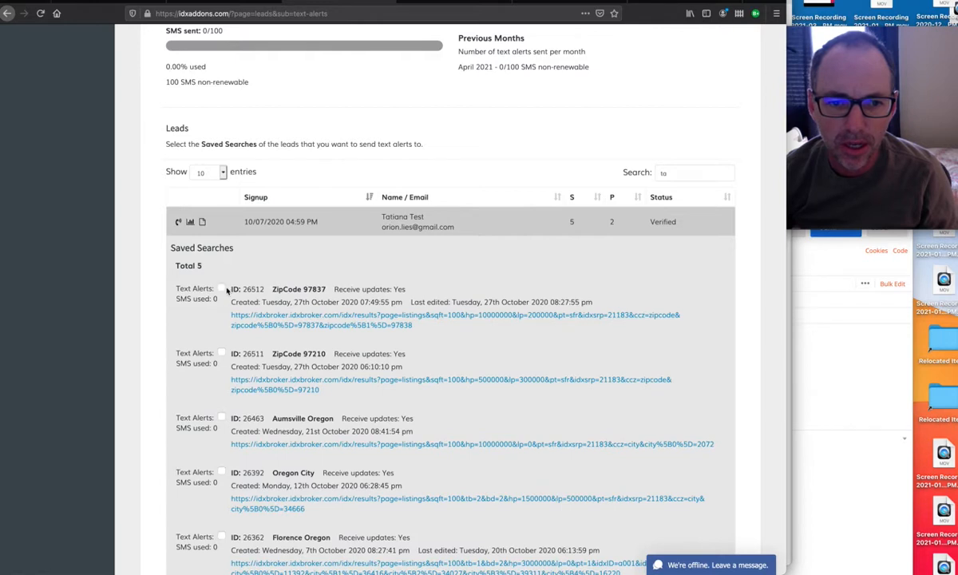
click(222, 289)
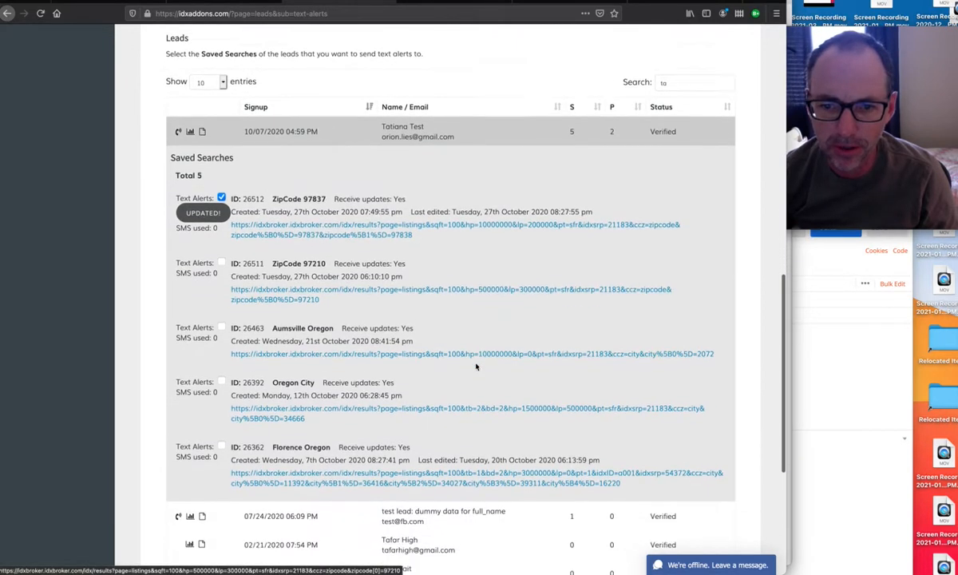
scroll(down, 3)
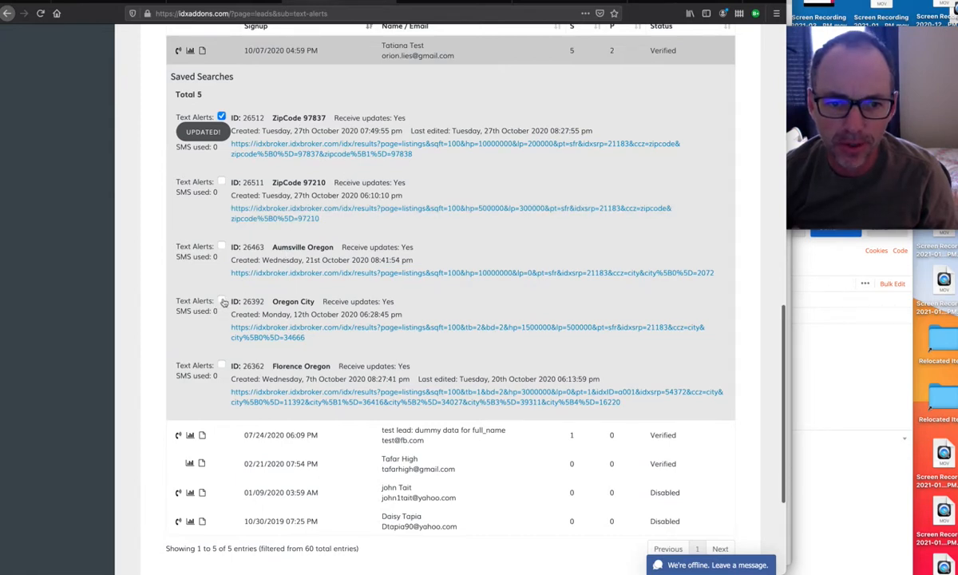
click(222, 300)
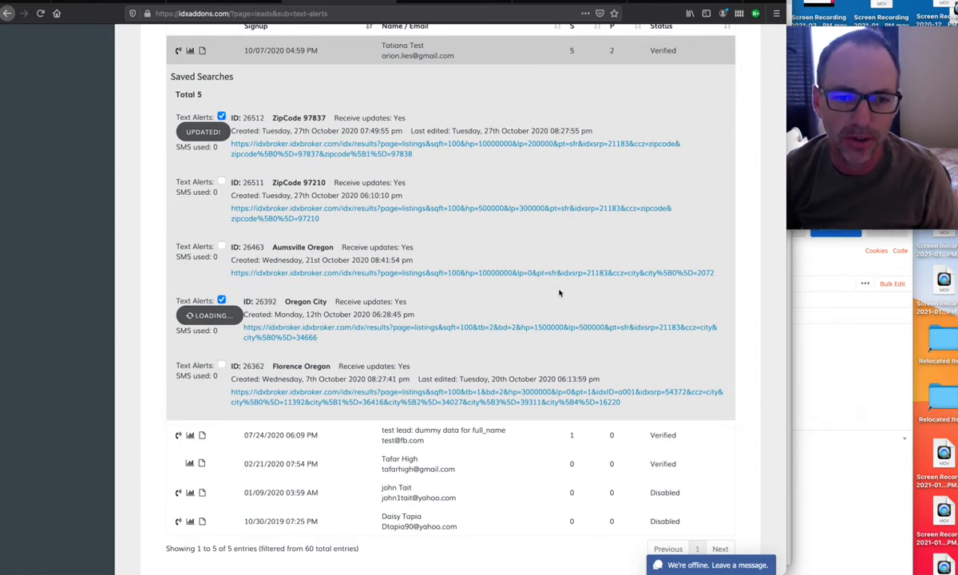
click(222, 300)
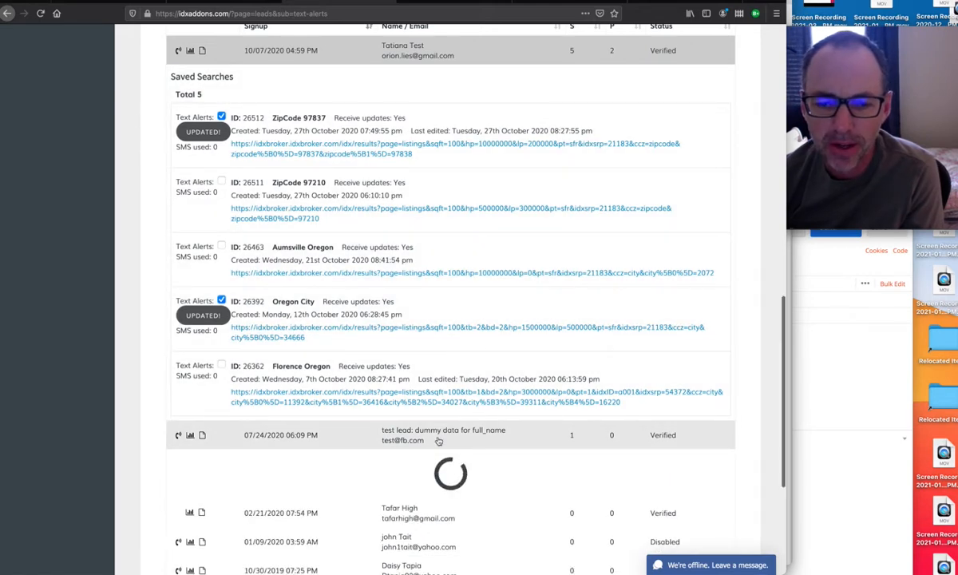
scroll(down, 3)
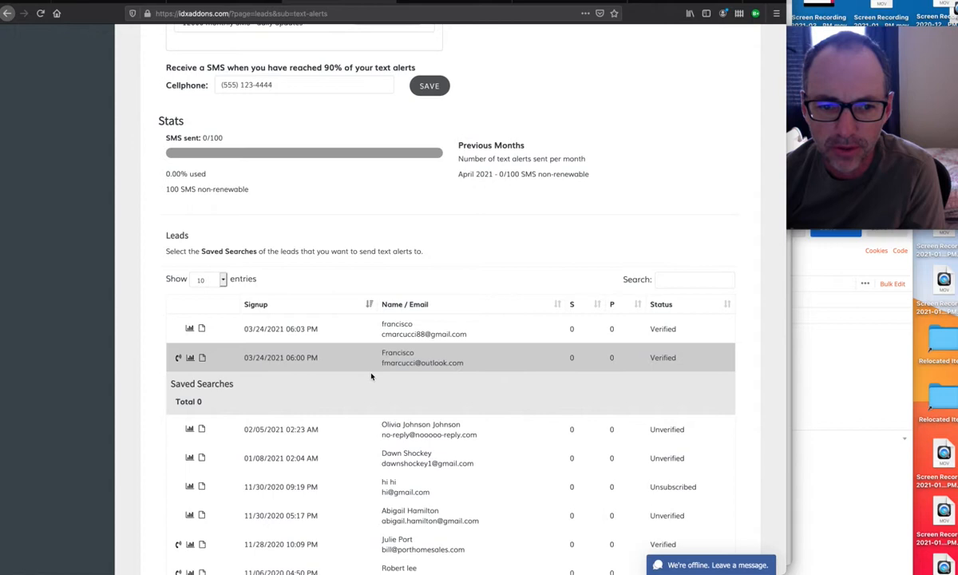
scroll(down, 3)
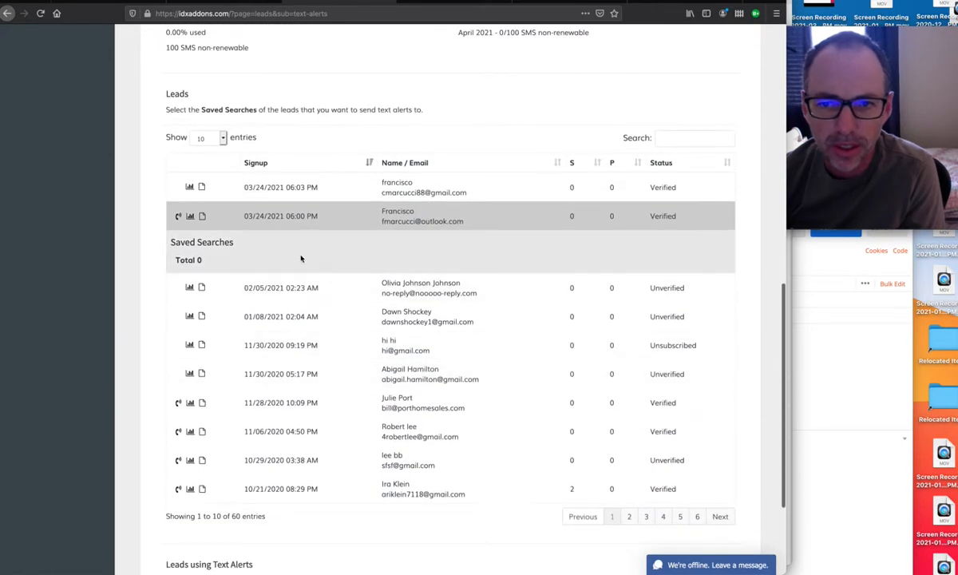
scroll(down, 3)
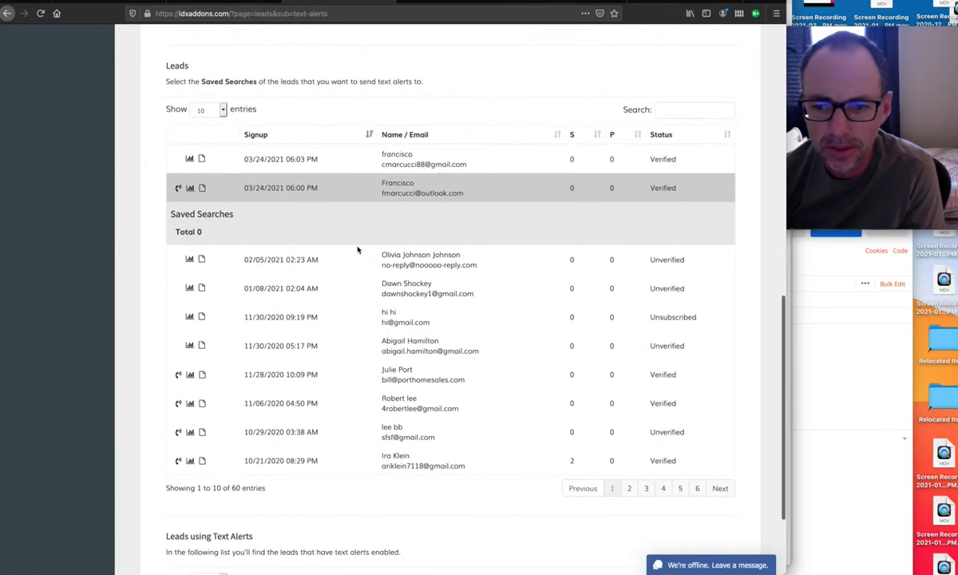
mouse_move(595, 141)
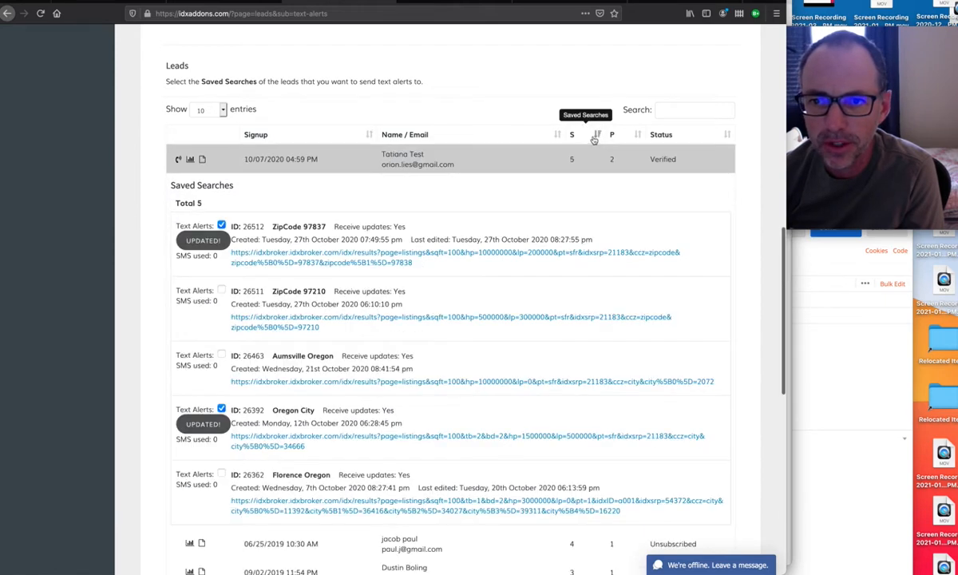
mouse_move(724, 164)
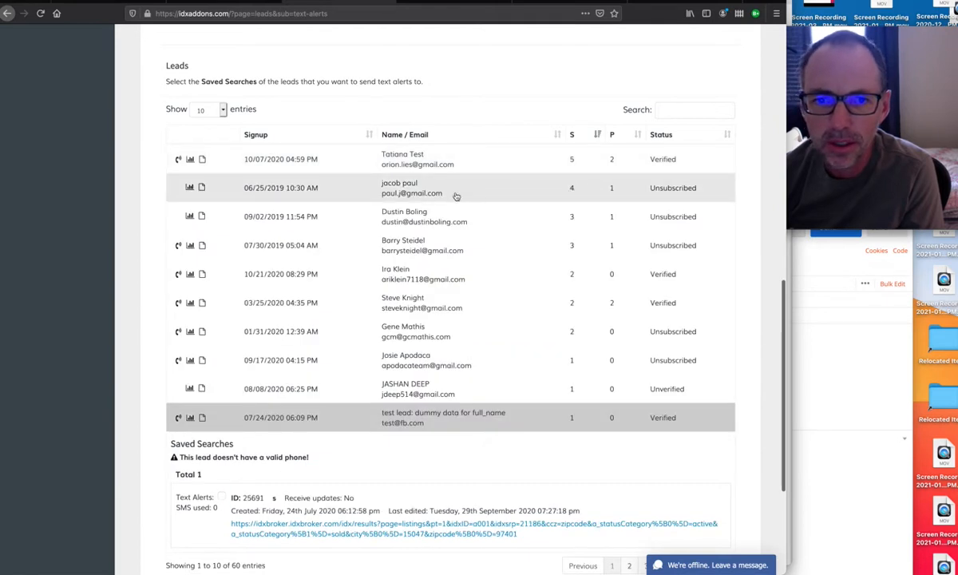
click(399, 188)
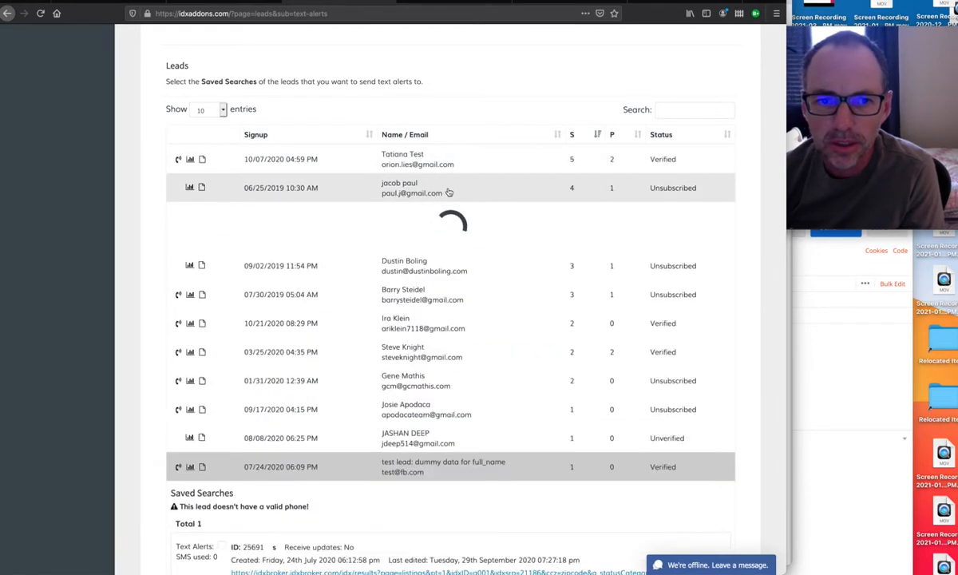
click(411, 187)
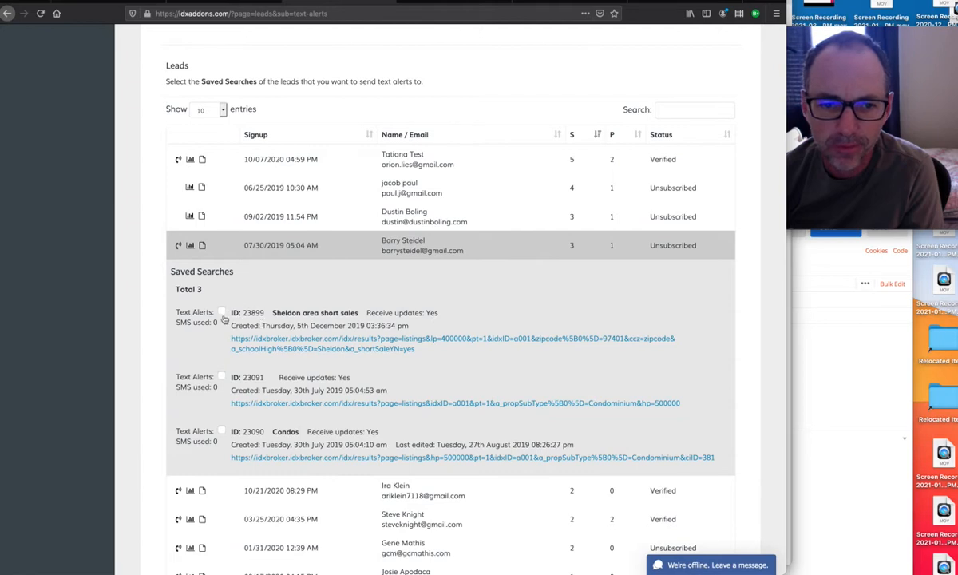
click(222, 311)
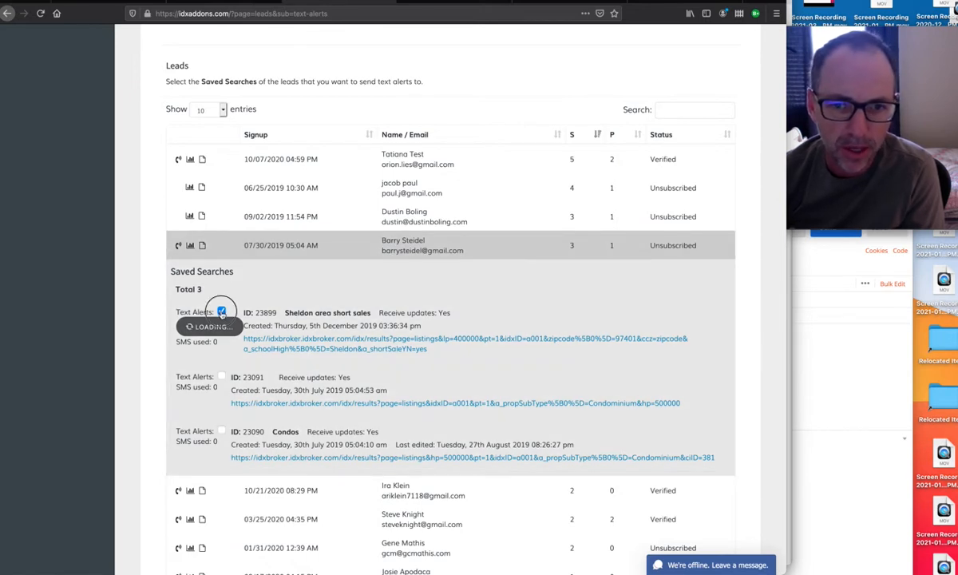
click(222, 312)
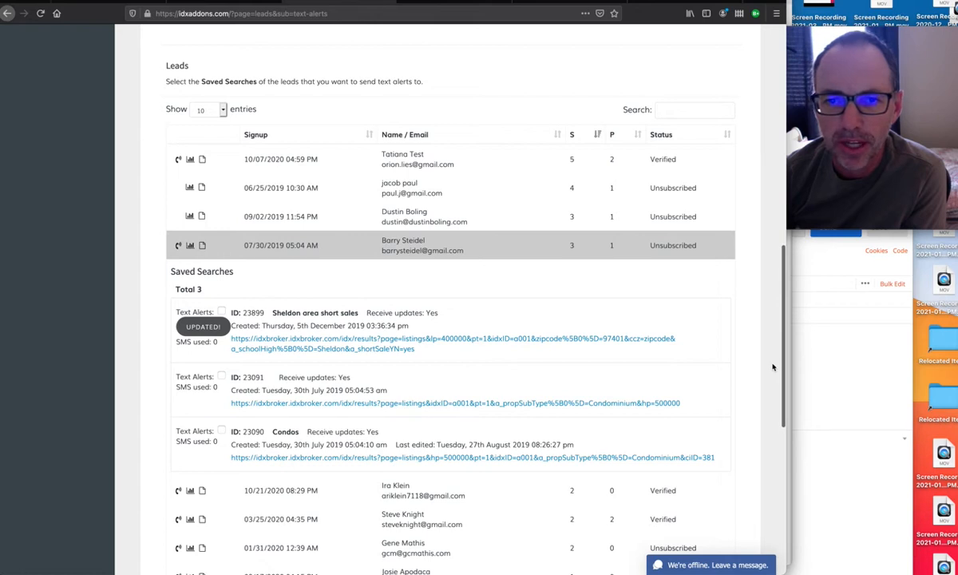
scroll(up, 3)
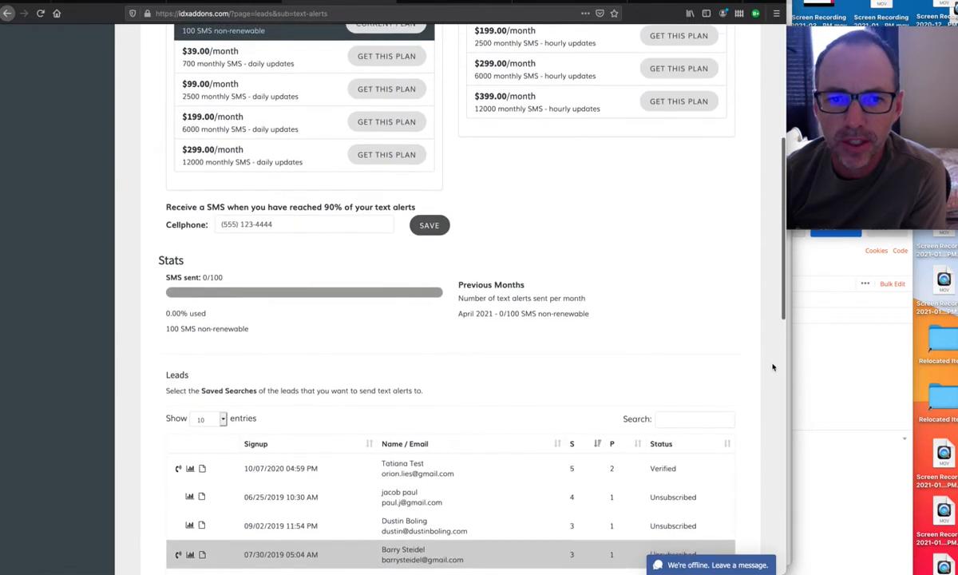
- Scroll the reloaded Text Alerts page, now showing an empty Cellphone field and the leads list
scroll(down, 3)
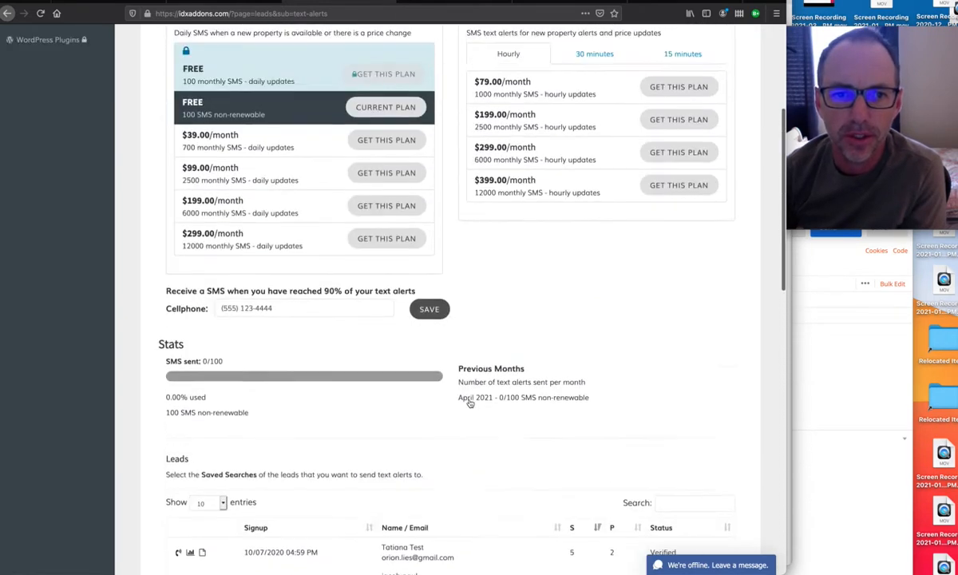
scroll(up, 3)
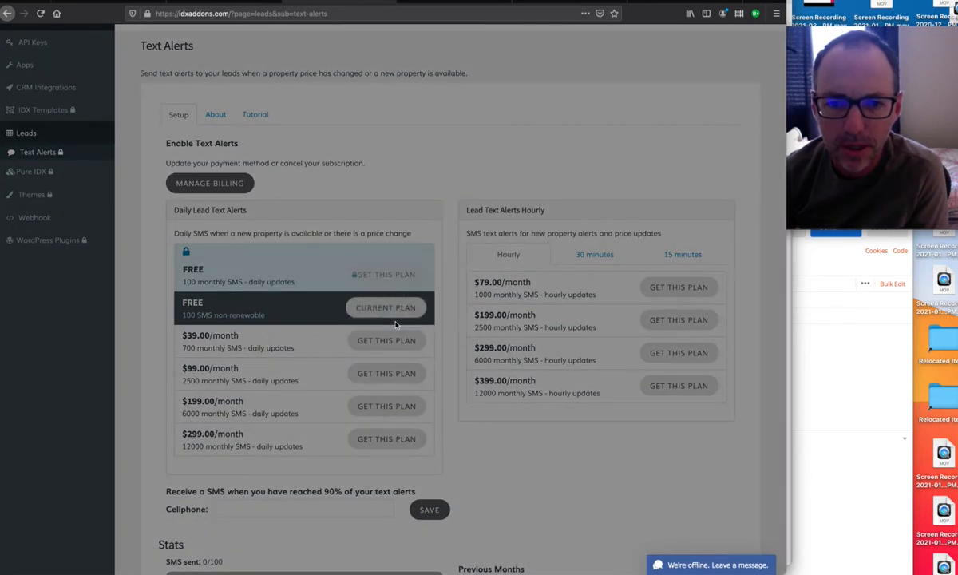
scroll(down, 3)
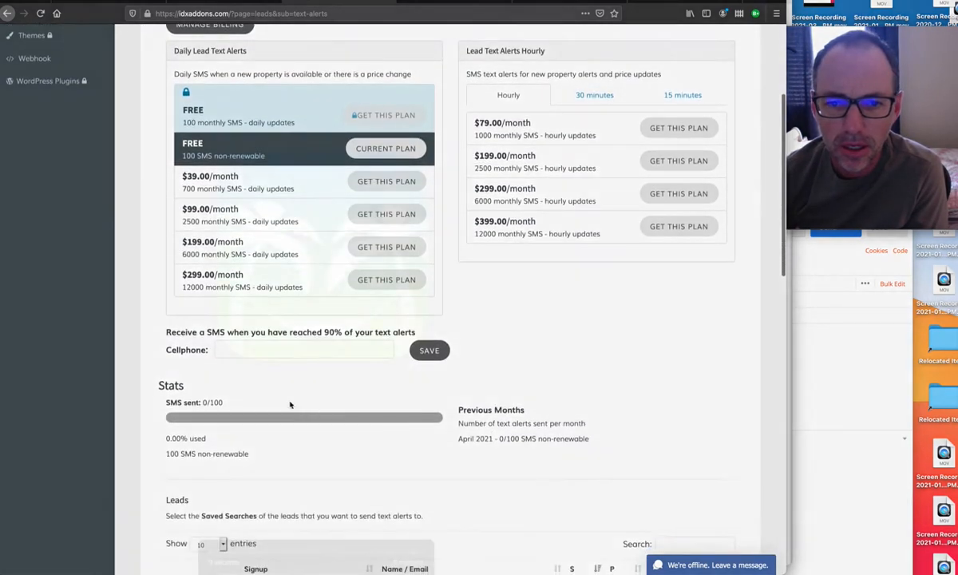
scroll(down, 3)
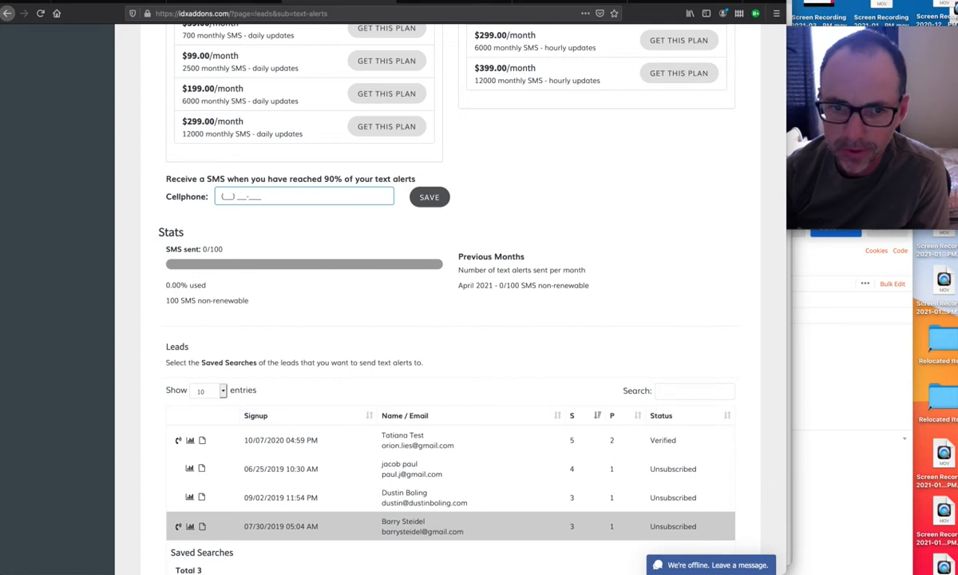
text((555) 123-44)
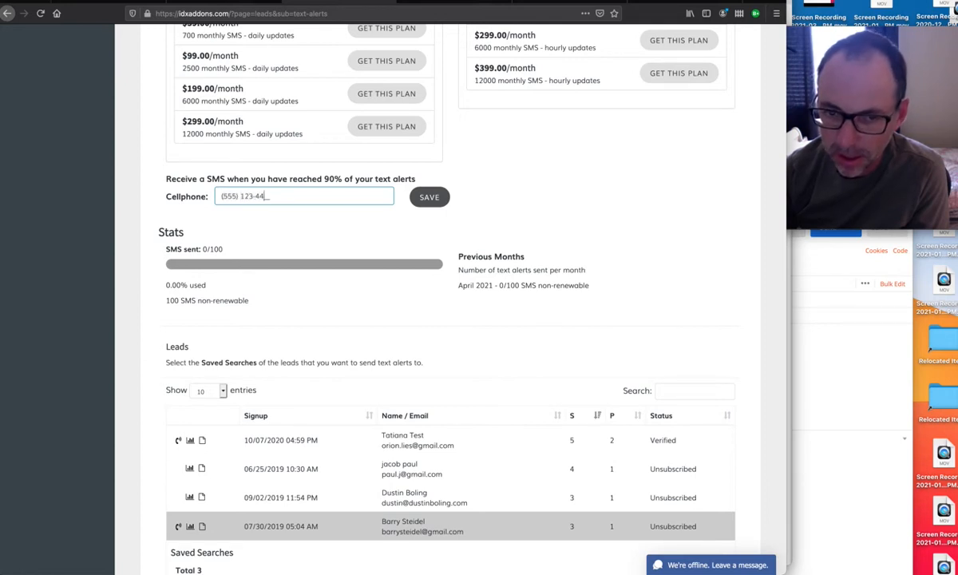
click(429, 197)
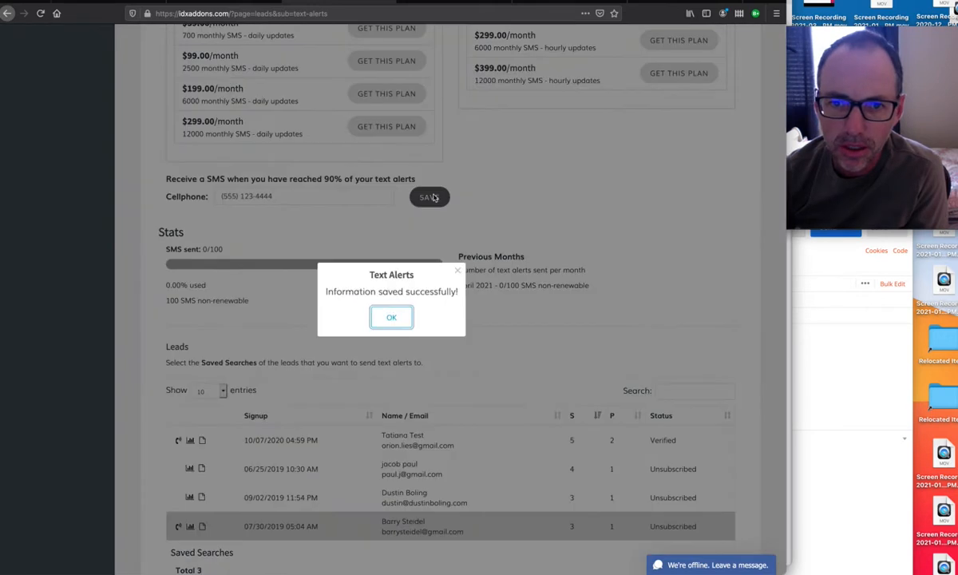
click(391, 317)
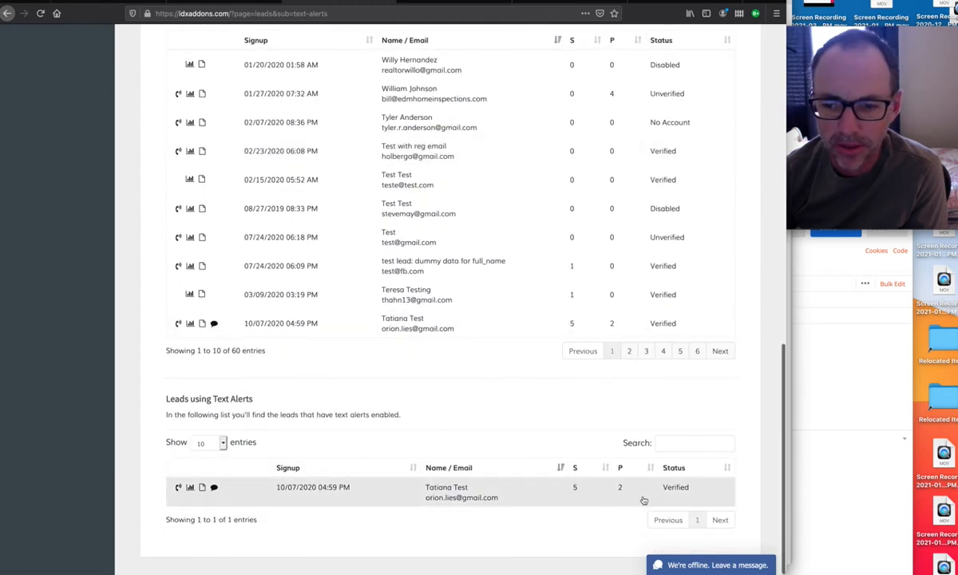
mouse_move(213, 487)
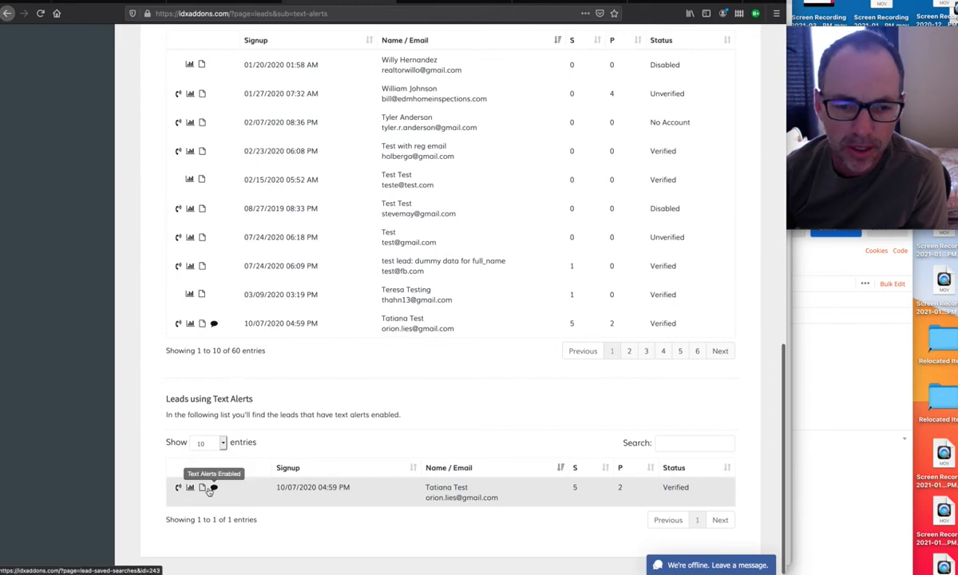
mouse_move(190, 486)
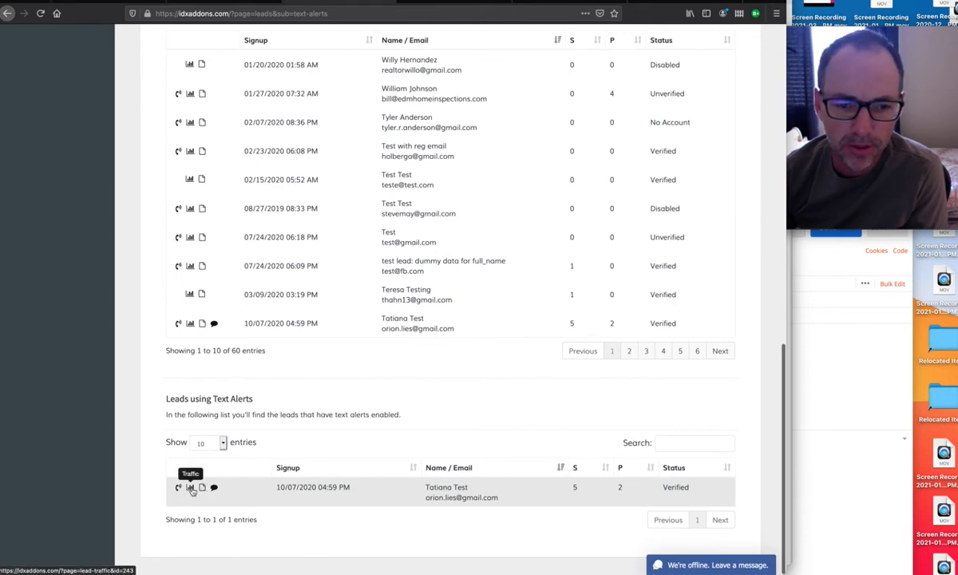
click(36, 189)
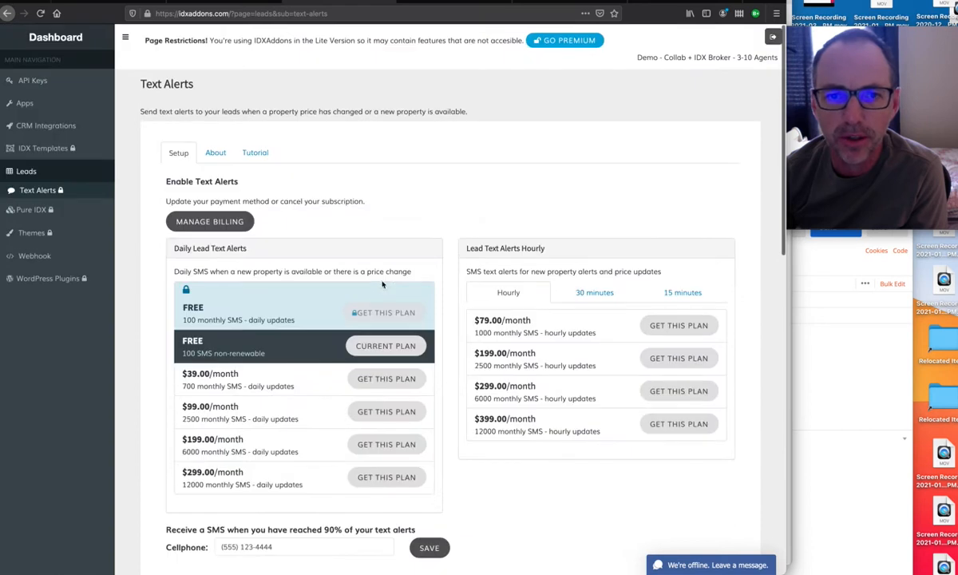
scroll(down, 3)
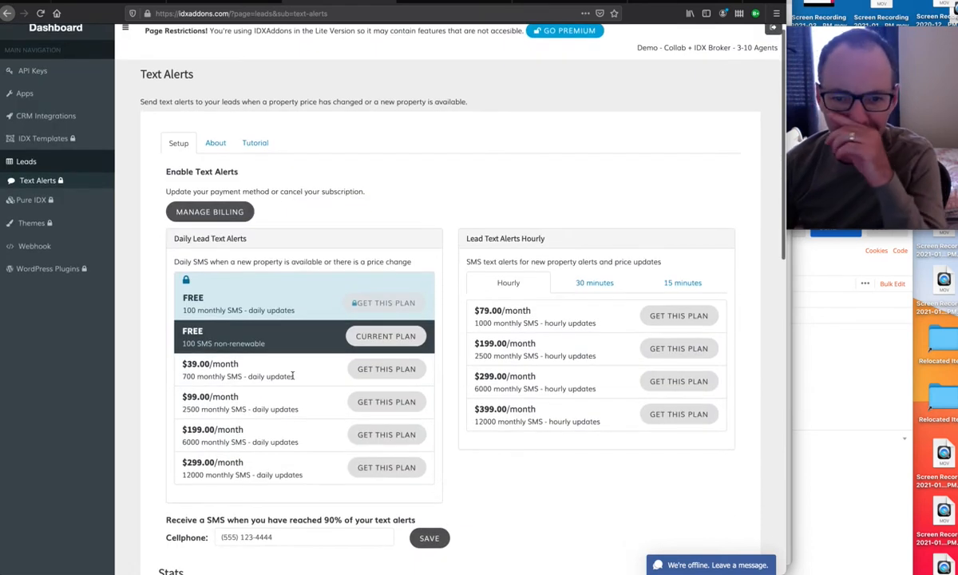
scroll(down, 3)
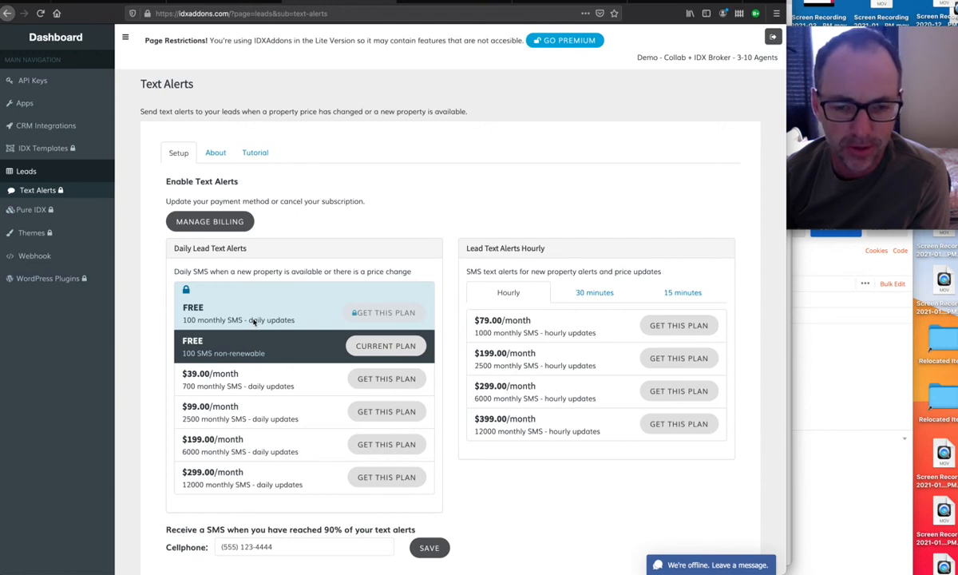
mouse_move(248, 353)
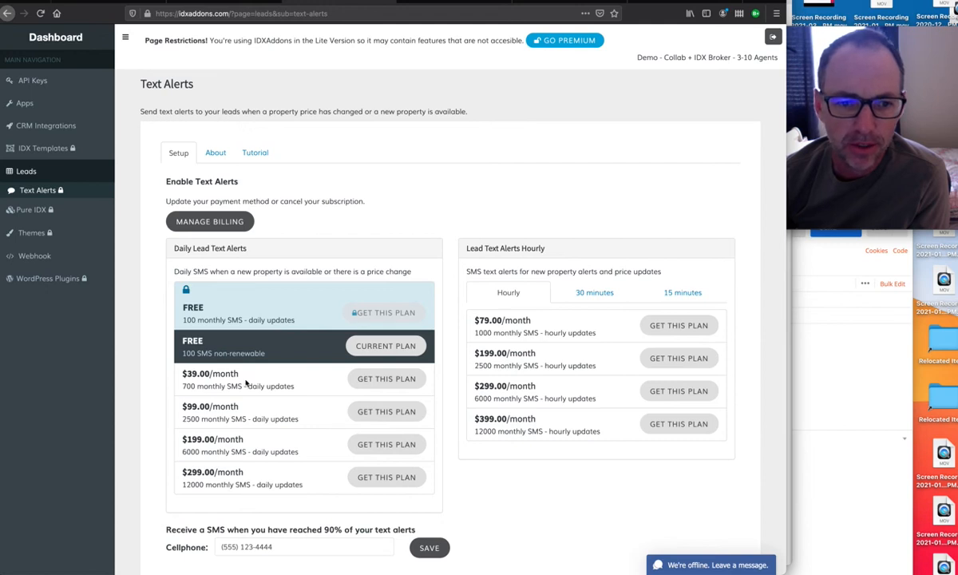
mouse_move(323, 455)
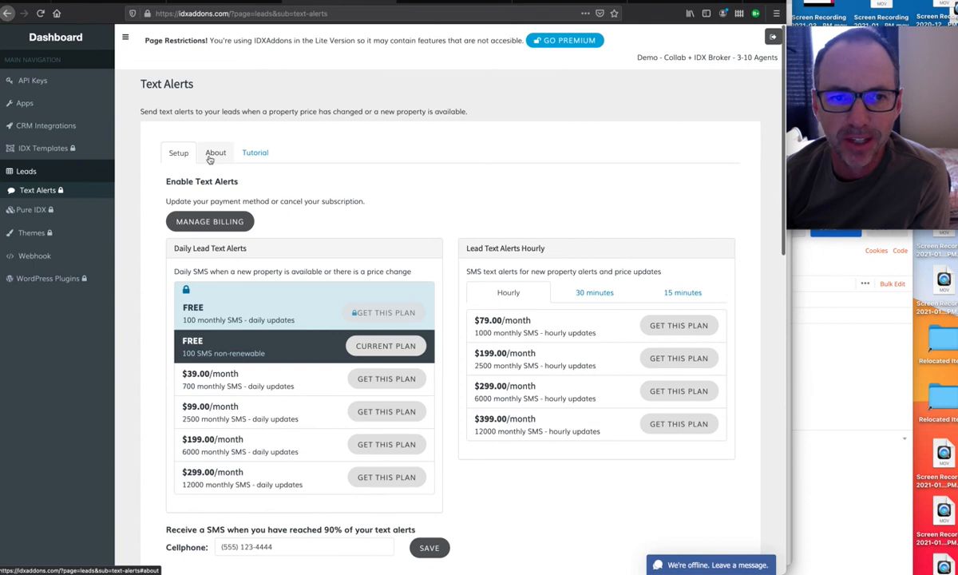
- Read the Text Alerts About tab on saved-search selection, alert messages, SMS tracking and lead icon
click(254, 152)
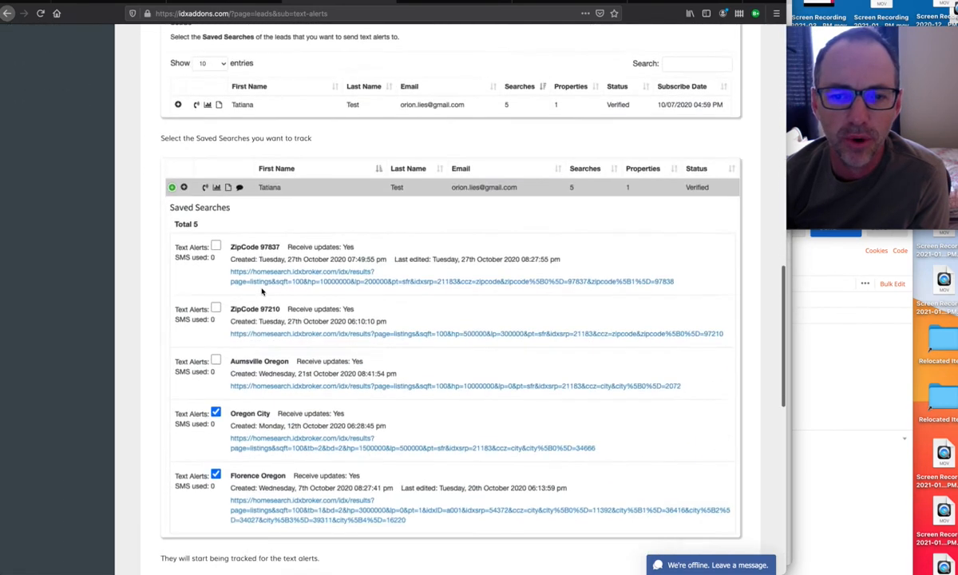
scroll(down, 3)
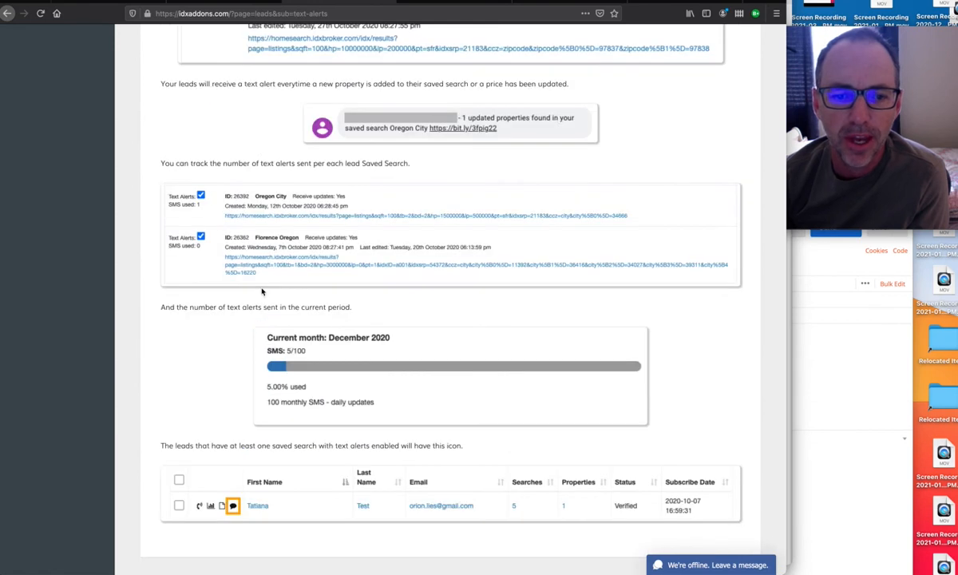